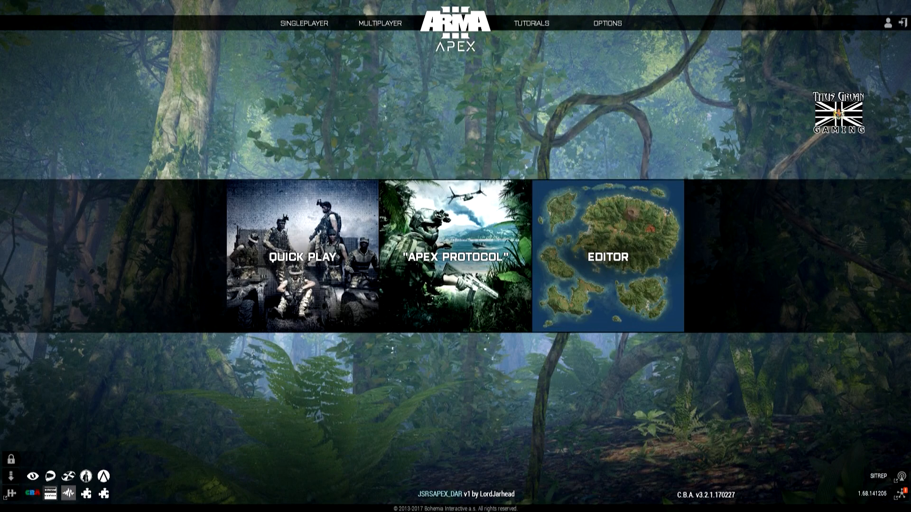
# Open the player Profile screen from the profile icon at the top right of the main menu
pyautogui.click(607, 23)
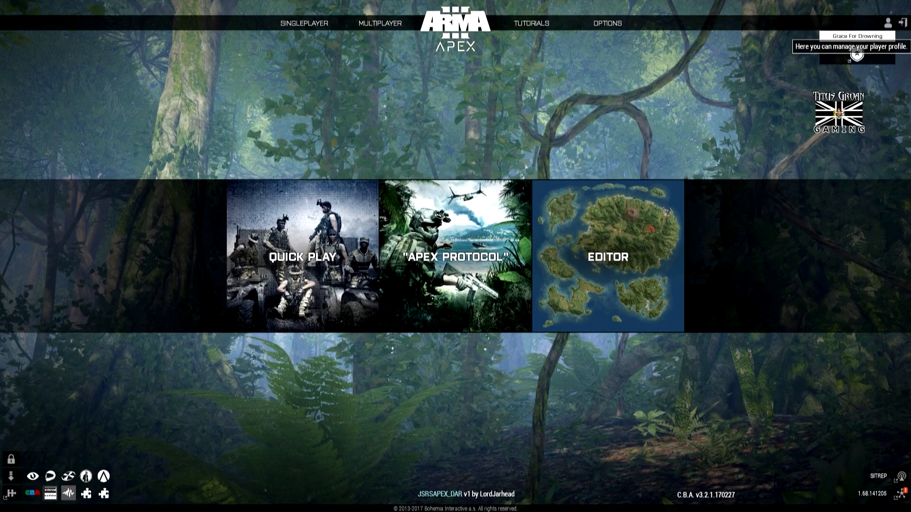
pyautogui.click(889, 24)
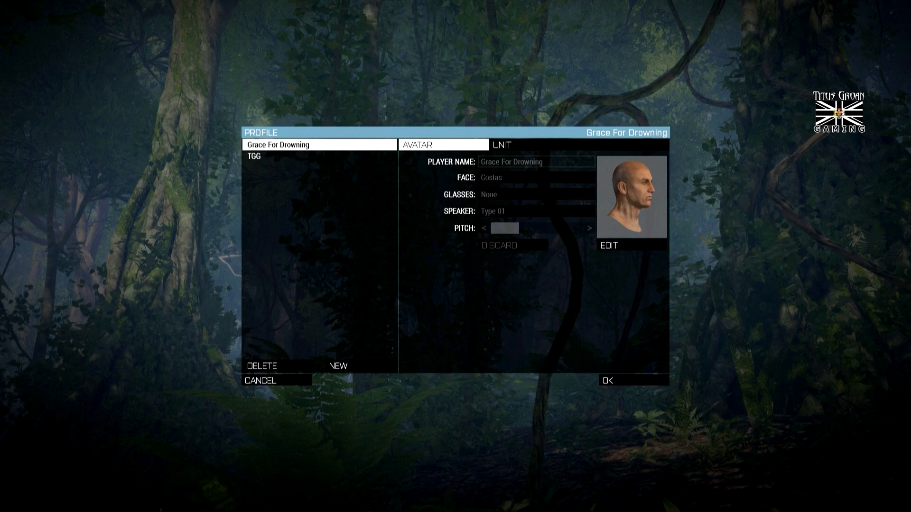
# Edit the current profile and show its UNIT settings with Squad XML and Player ID
pyautogui.click(608, 246)
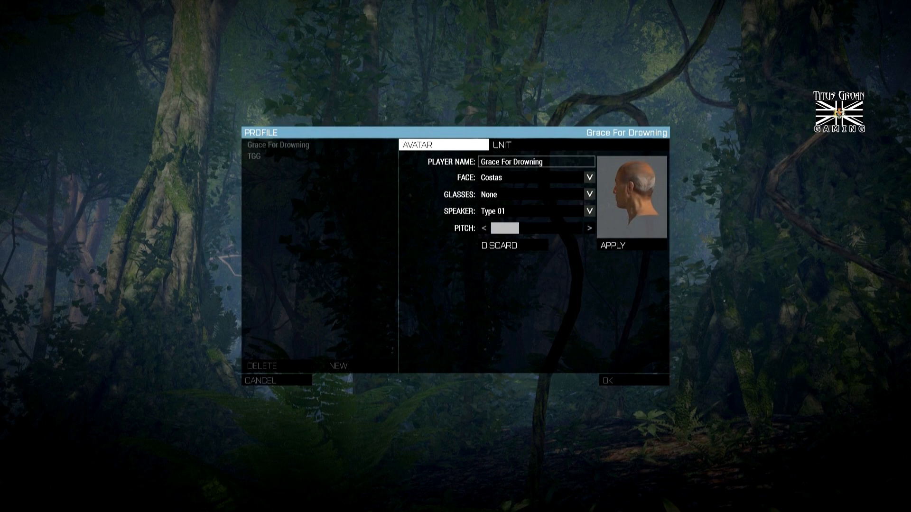
pyautogui.click(502, 144)
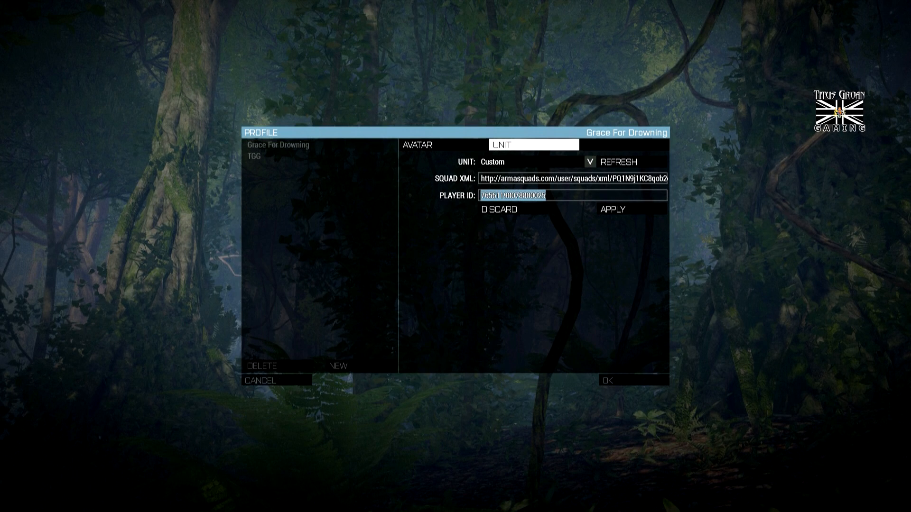
pyautogui.moveTo(631, 209)
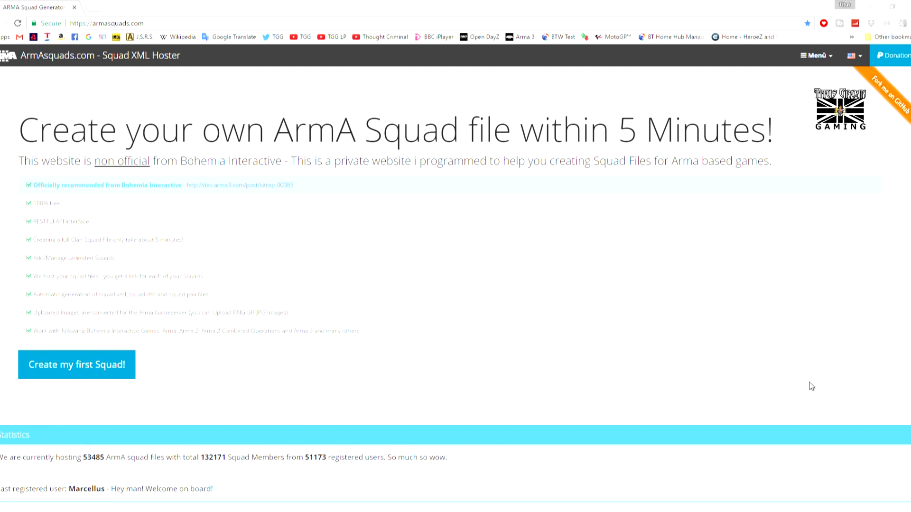
pyautogui.moveTo(813, 81)
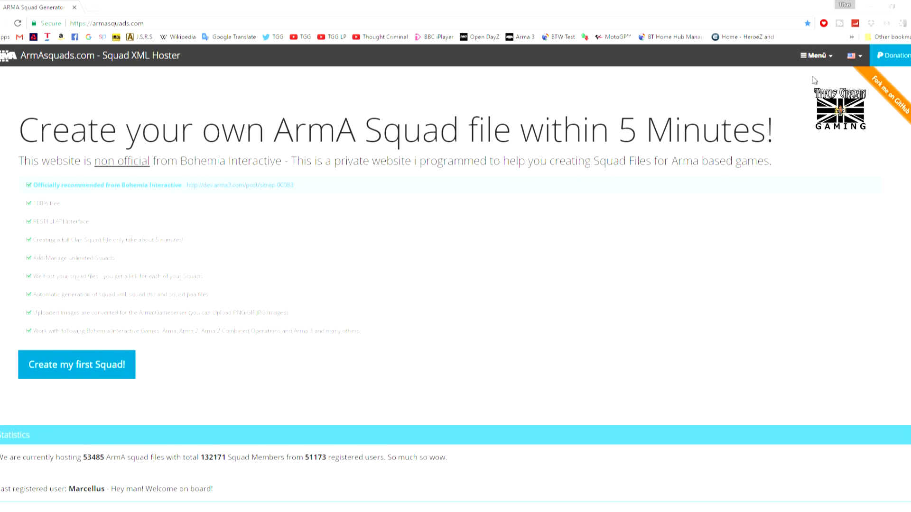
# Go to Squads from the Menü dropdown to list the Titus Groan Gaming squad
pyautogui.click(816, 55)
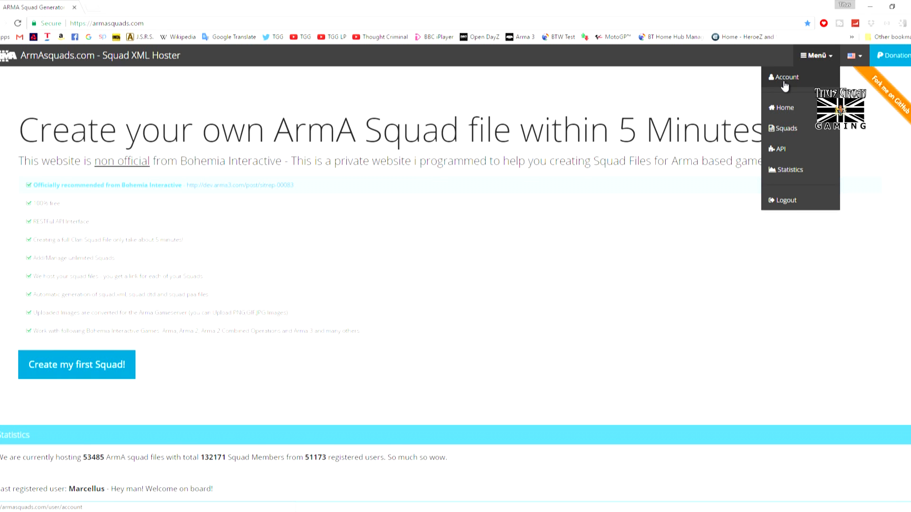
pyautogui.moveTo(786, 128)
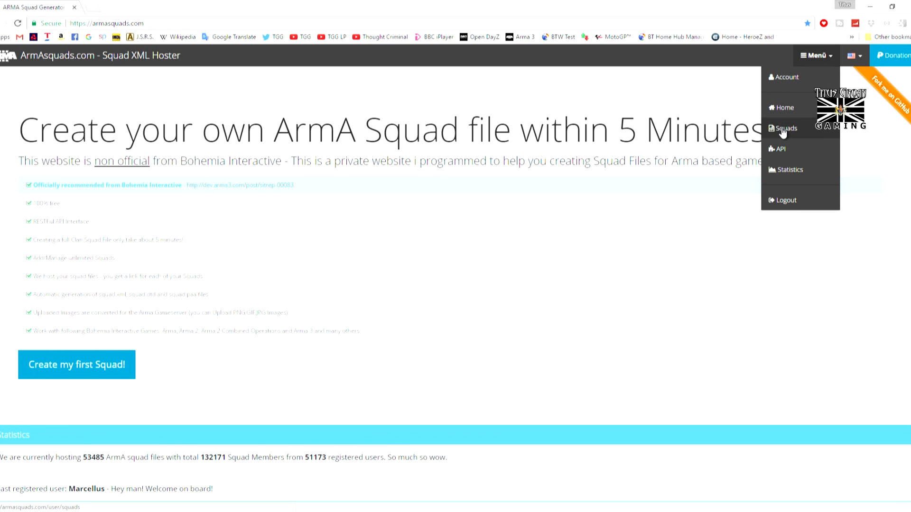
pyautogui.click(787, 128)
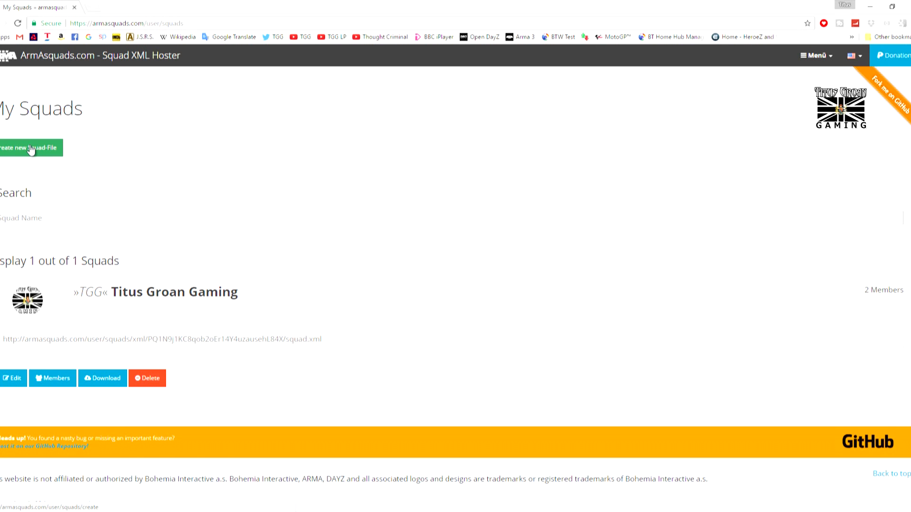
# Start a new Squad-File with tag 'blah' and name 'Blah Blah'
pyautogui.click(30, 148)
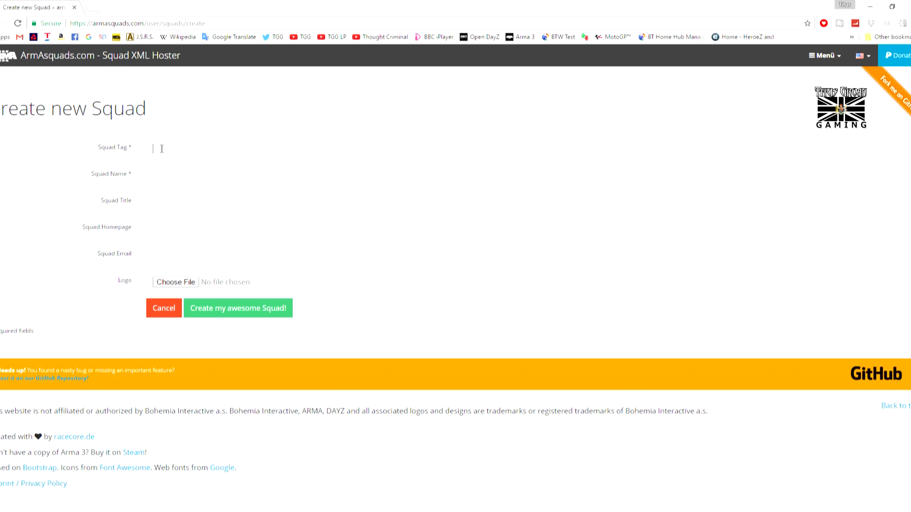
pyautogui.click(177, 148)
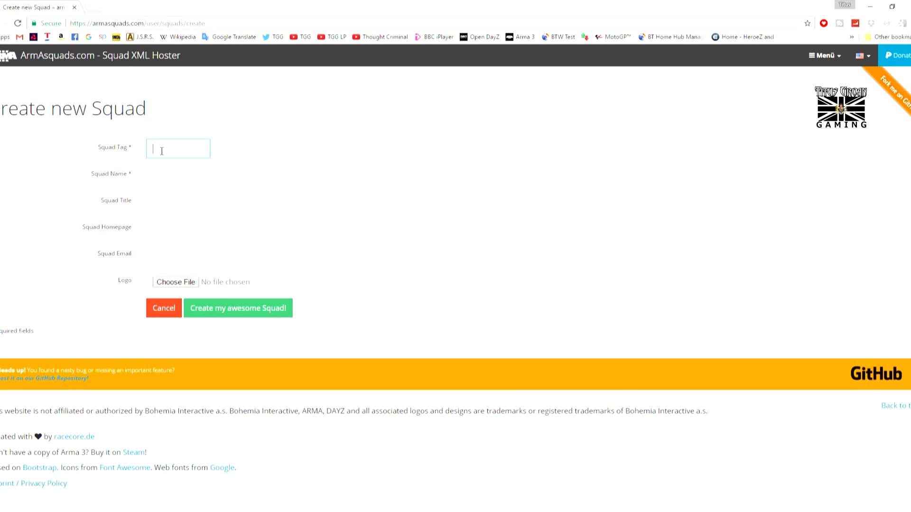
pyautogui.write('blah')
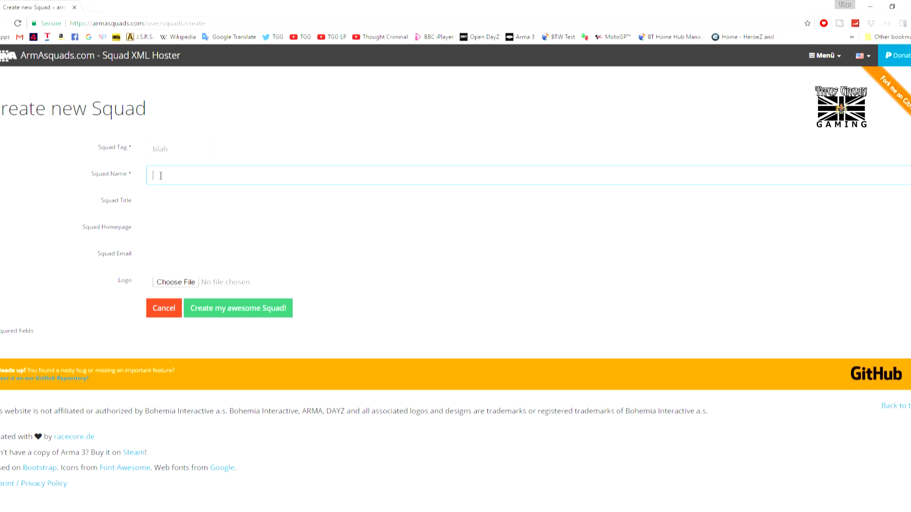
pyautogui.moveTo(169, 194)
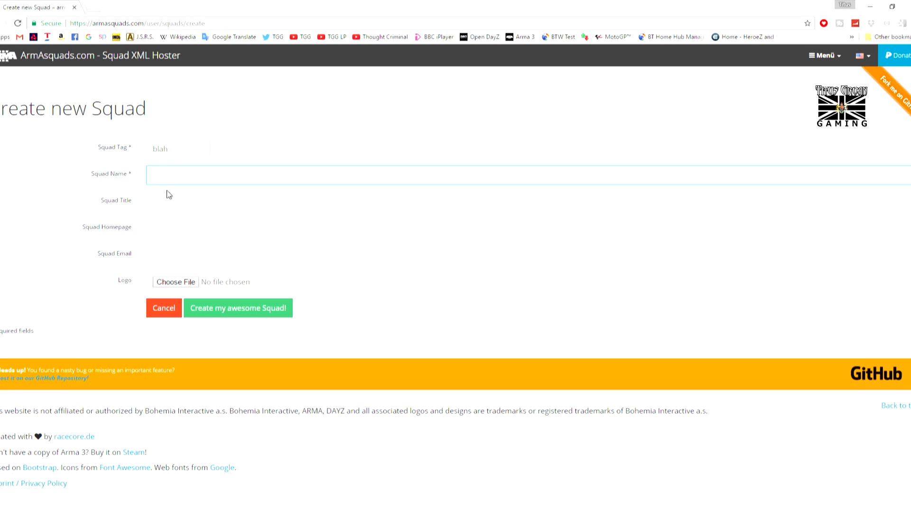
pyautogui.write('Blah')
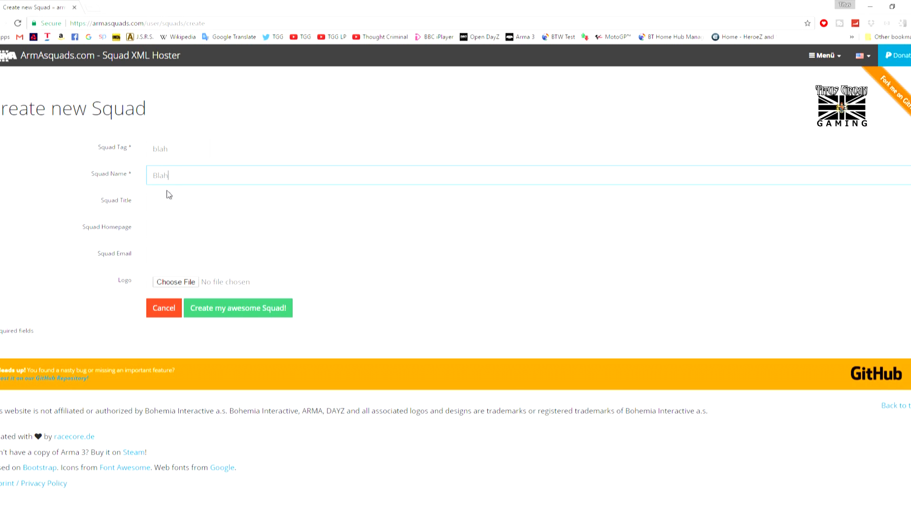
pyautogui.write('Blah')
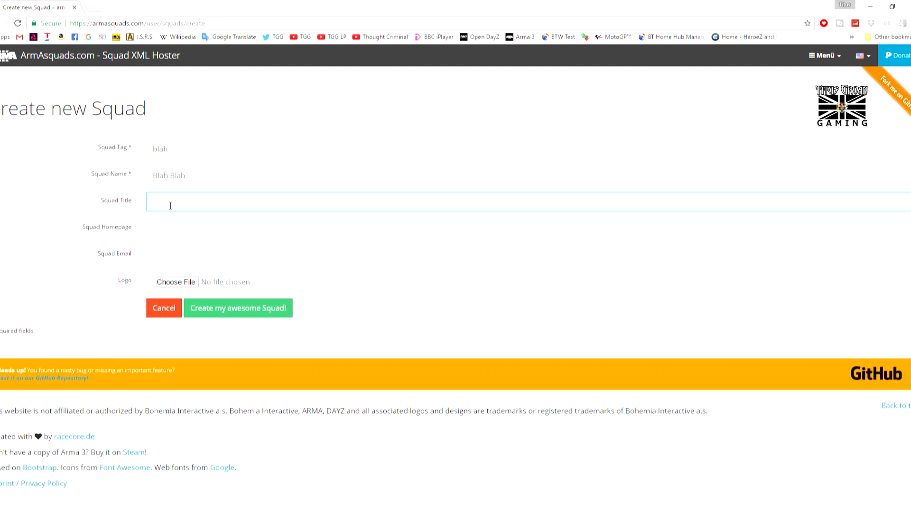
pyautogui.click(465, 227)
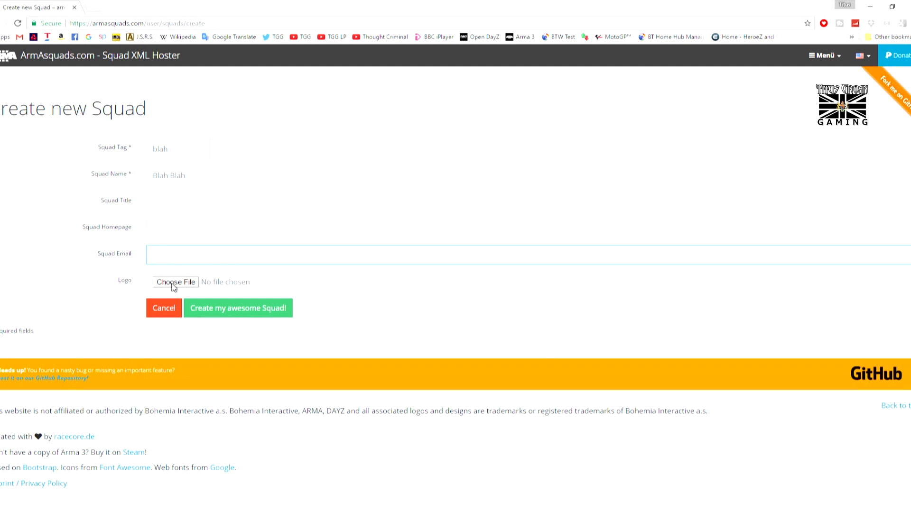
# Select Brexit TGG.png in the file dialog as the squad logo
pyautogui.click(175, 282)
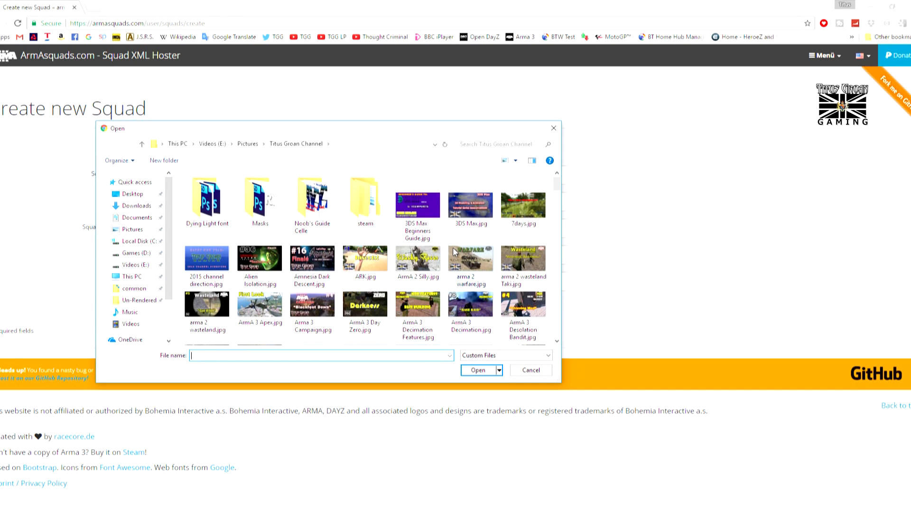
pyautogui.scroll(-3)
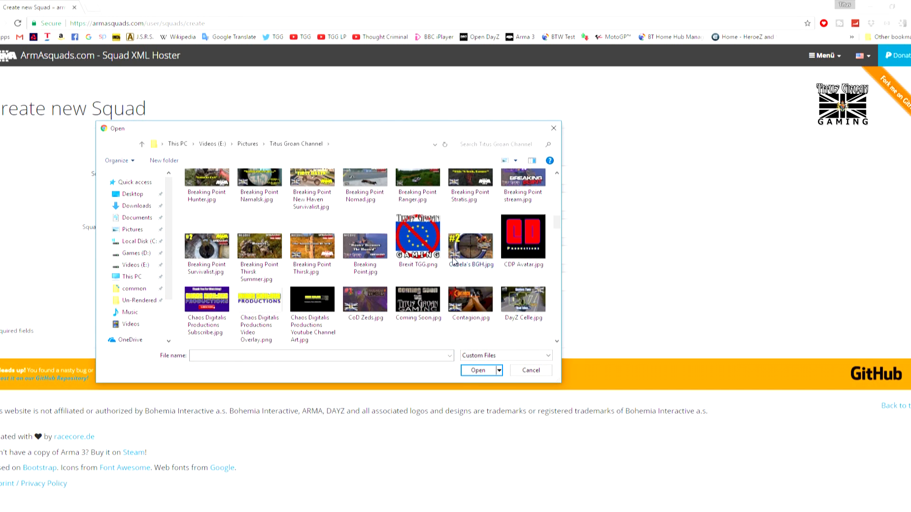
pyautogui.click(417, 239)
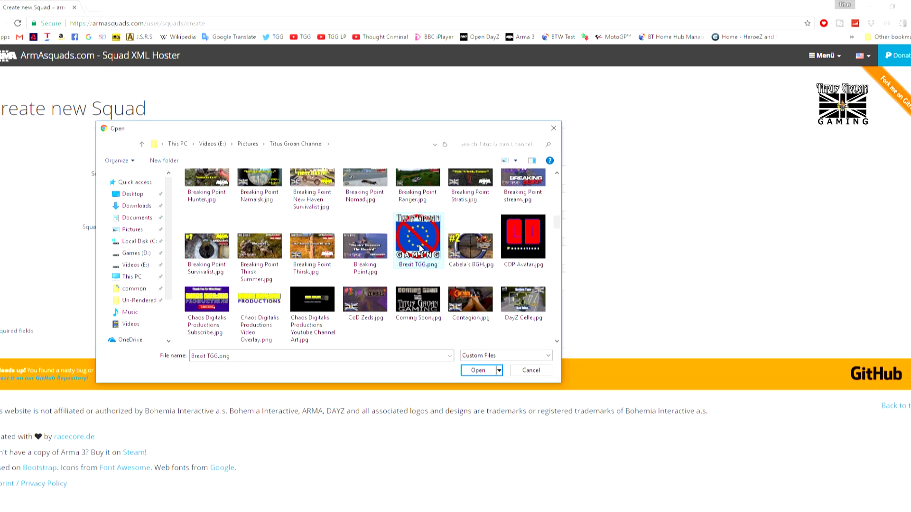
pyautogui.moveTo(418, 250)
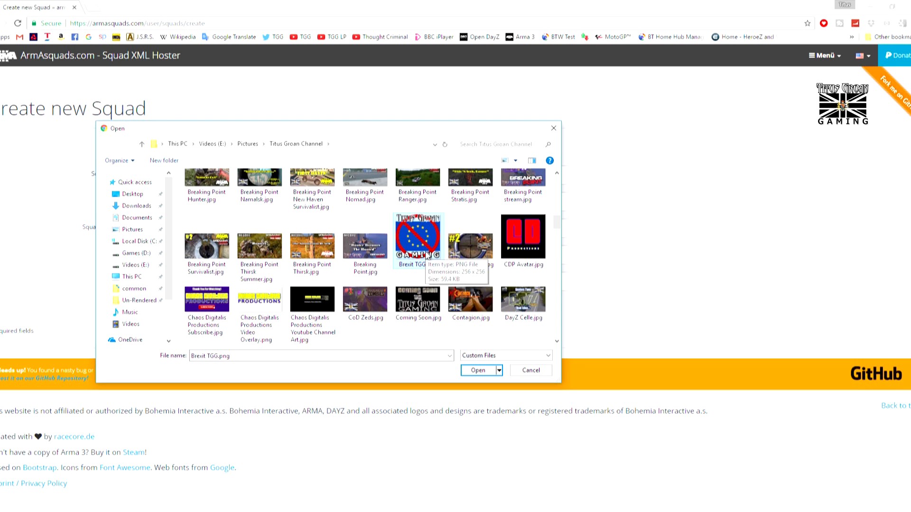
pyautogui.click(477, 371)
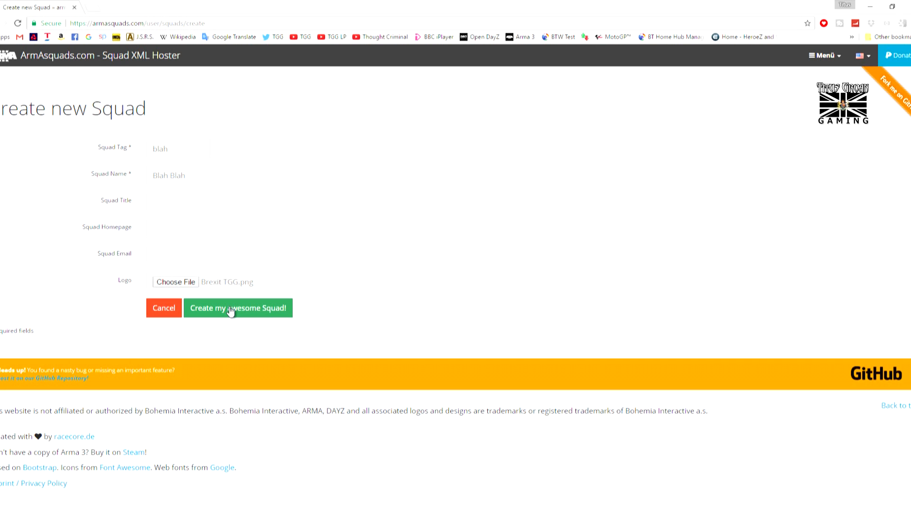
# Create the Blah Blah squad and open its empty Members page
pyautogui.click(237, 308)
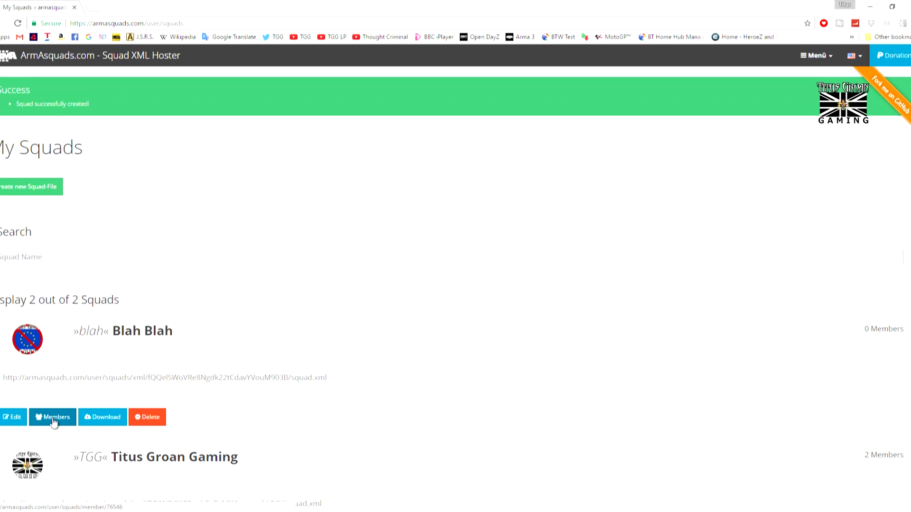
pyautogui.click(51, 417)
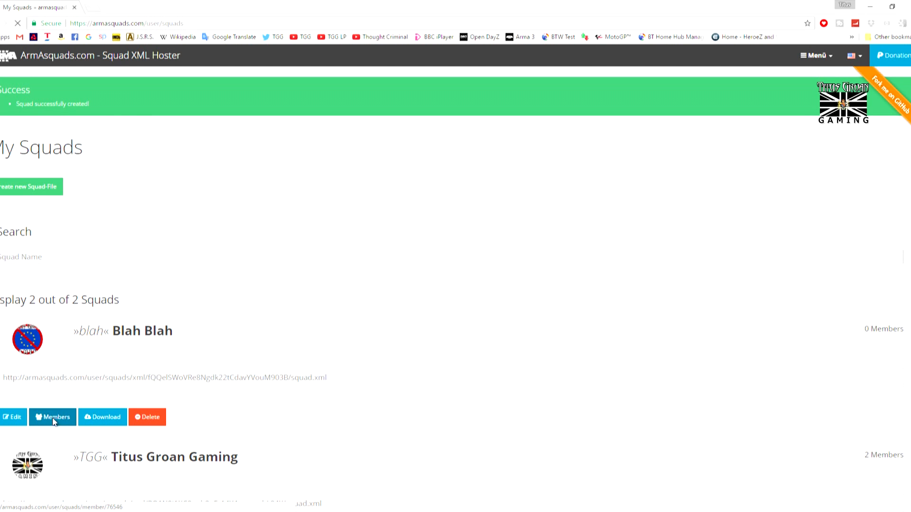
pyautogui.click(52, 417)
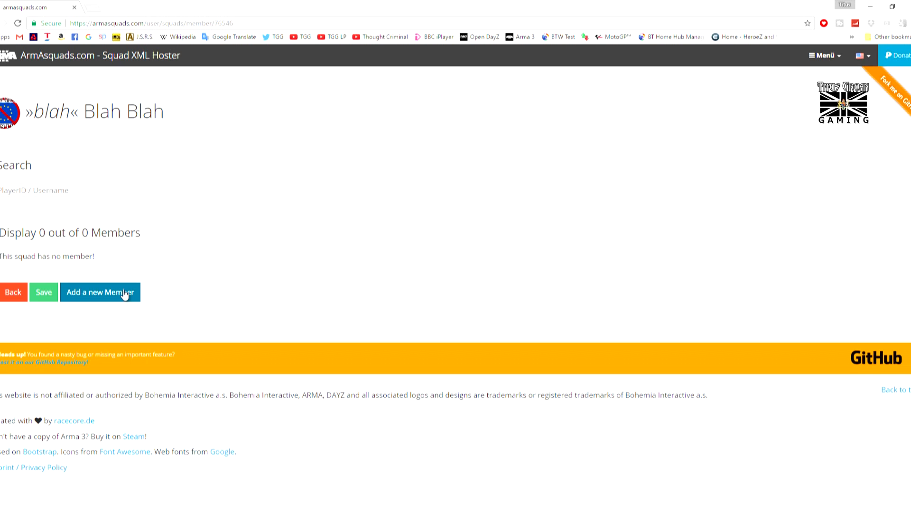
pyautogui.click(99, 292)
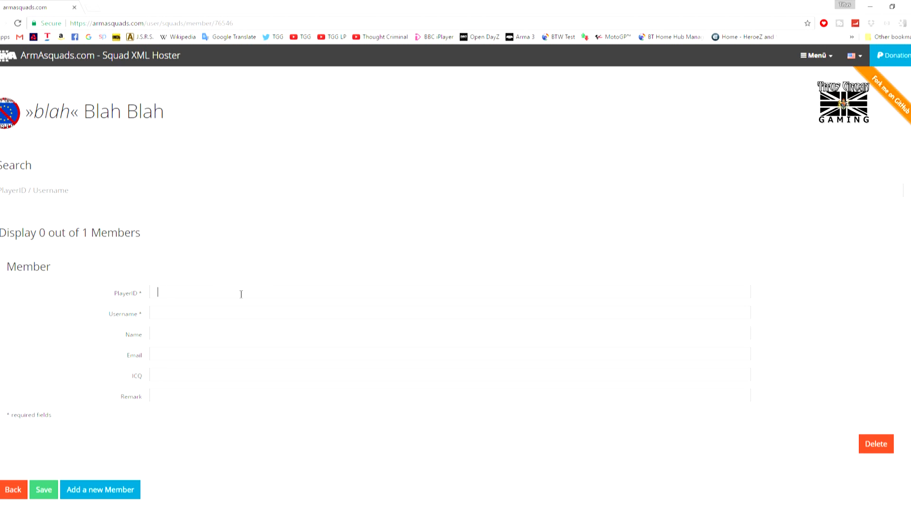
pyautogui.write('Grace')
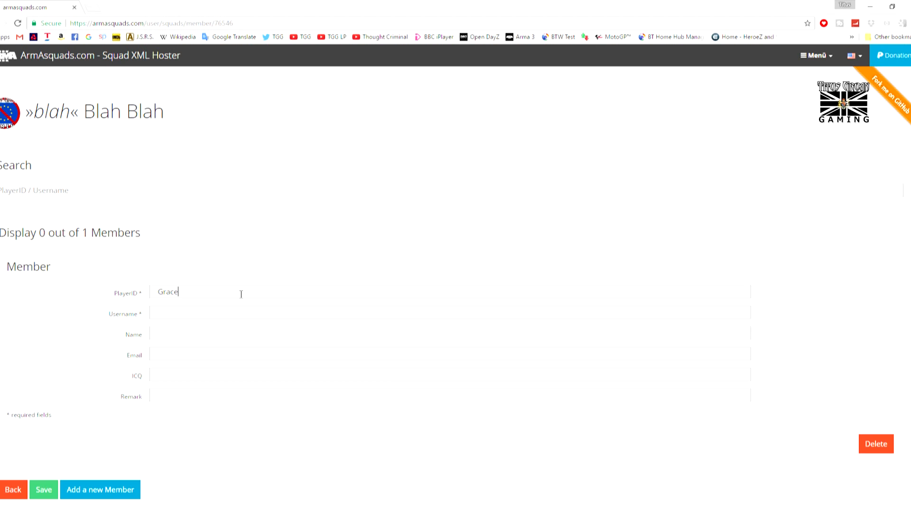
pyautogui.write('For D')
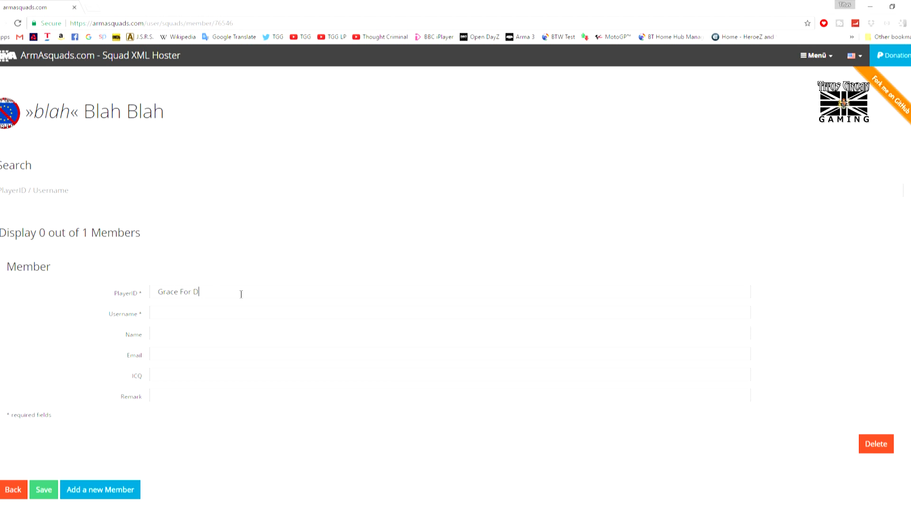
pyautogui.write('rown')
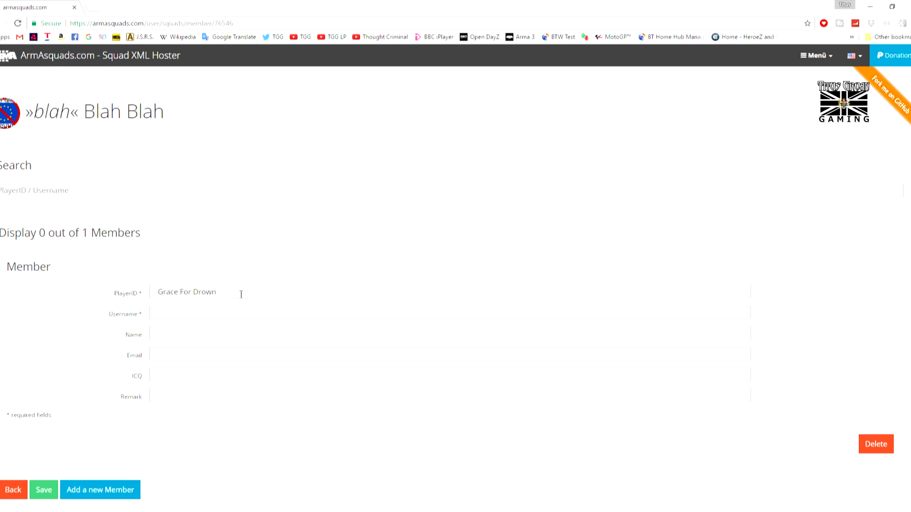
pyautogui.write('ing')
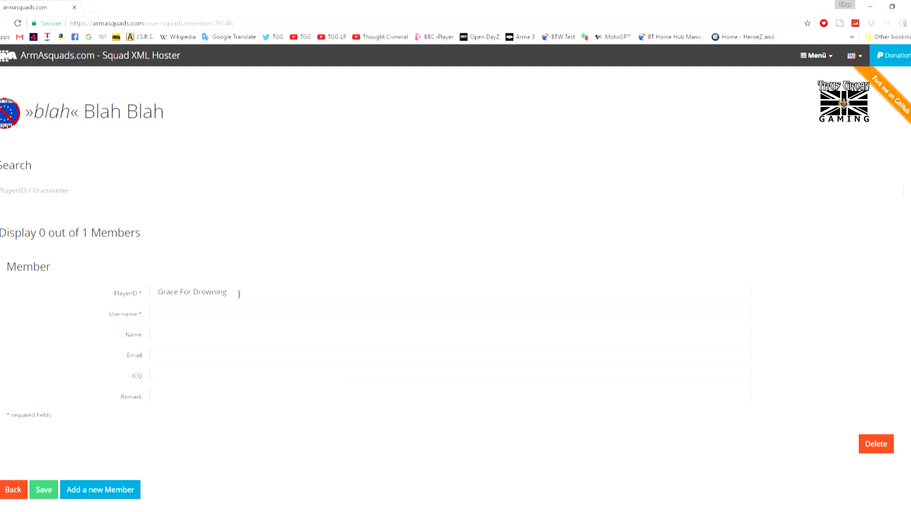
pyautogui.moveTo(207, 318)
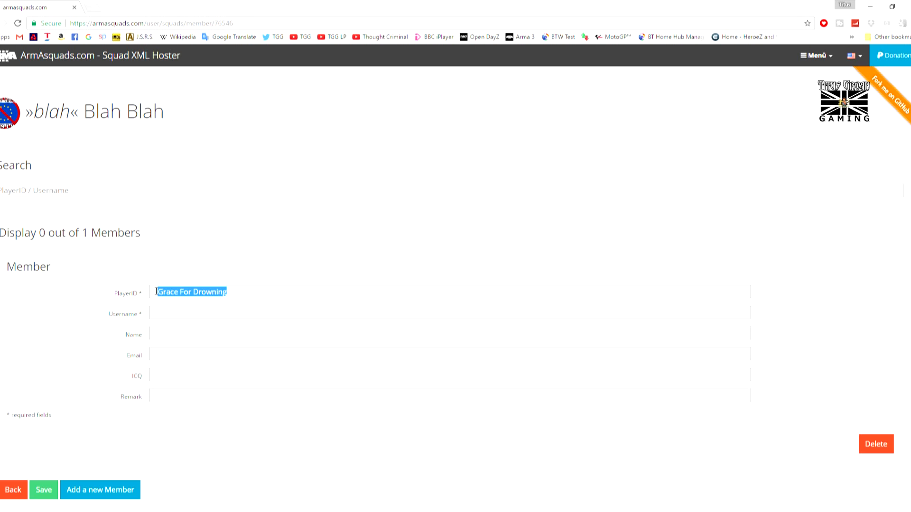
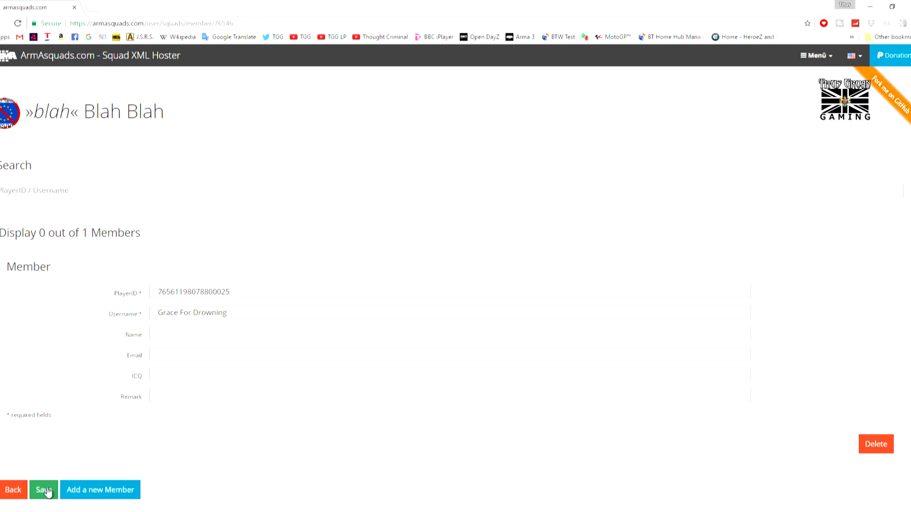
pyautogui.click(43, 490)
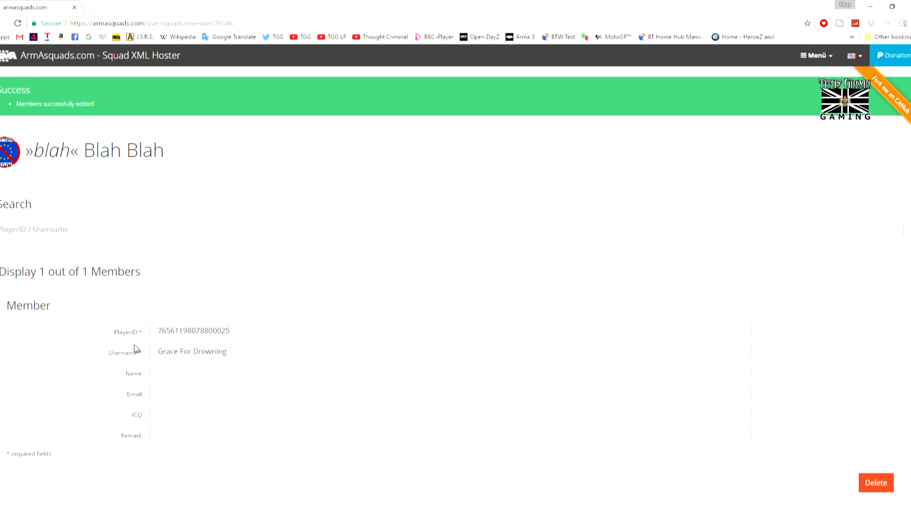
# Return to My Squads and copy the Blah Blah squad's XML link
pyautogui.scroll(-3)
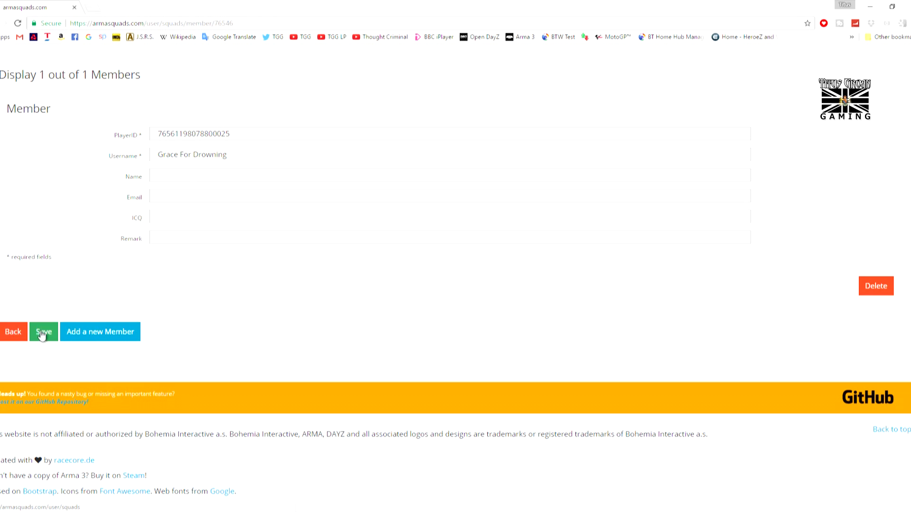
pyautogui.click(43, 332)
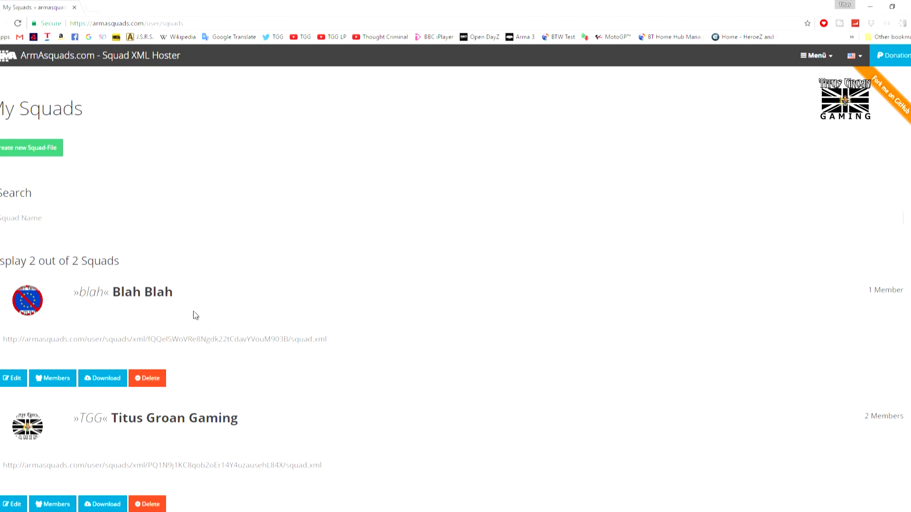
pyautogui.tripleClick(163, 339)
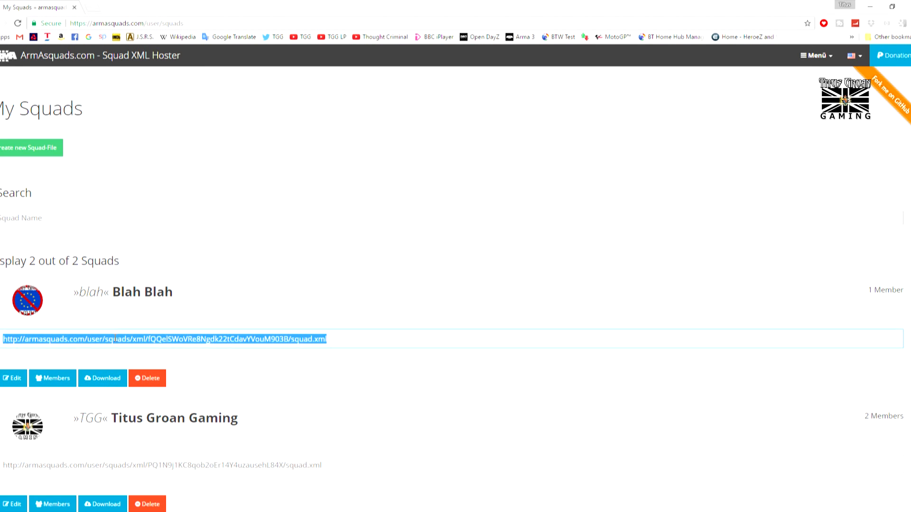
pyautogui.rightClick(163, 339)
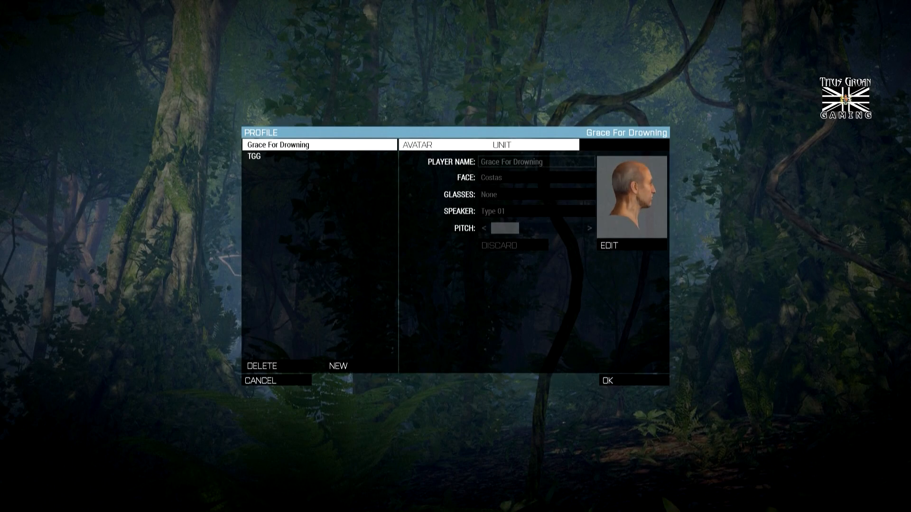
# Paste the Blah Blah squad XML link into the profile's Unit settings, apply, and confirm
pyautogui.click(501, 144)
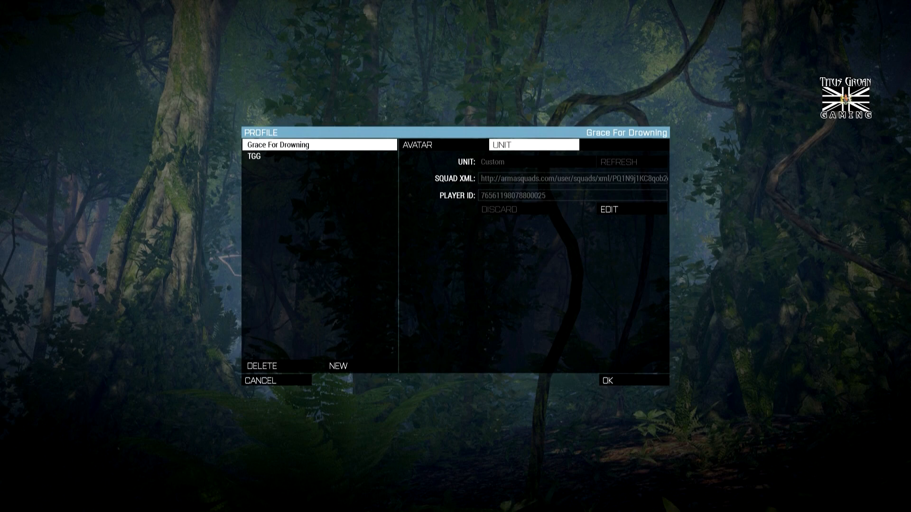
pyautogui.click(608, 209)
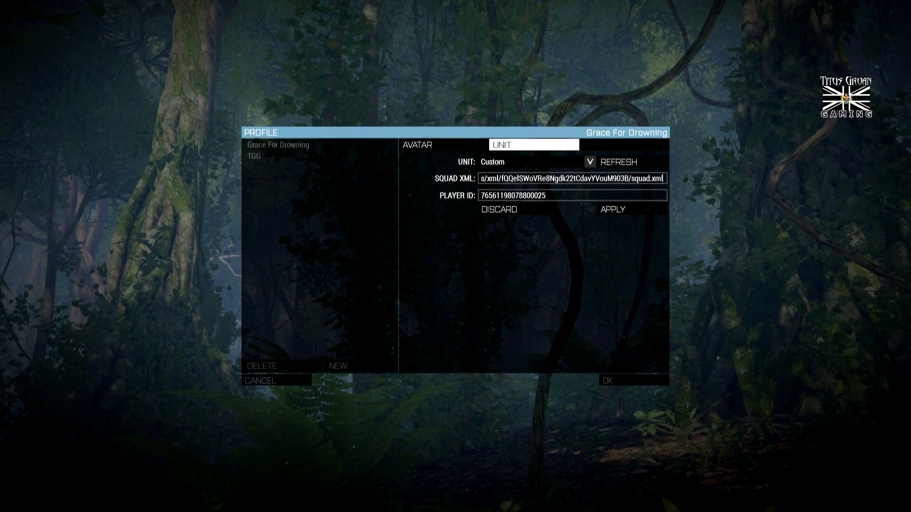
pyautogui.click(612, 210)
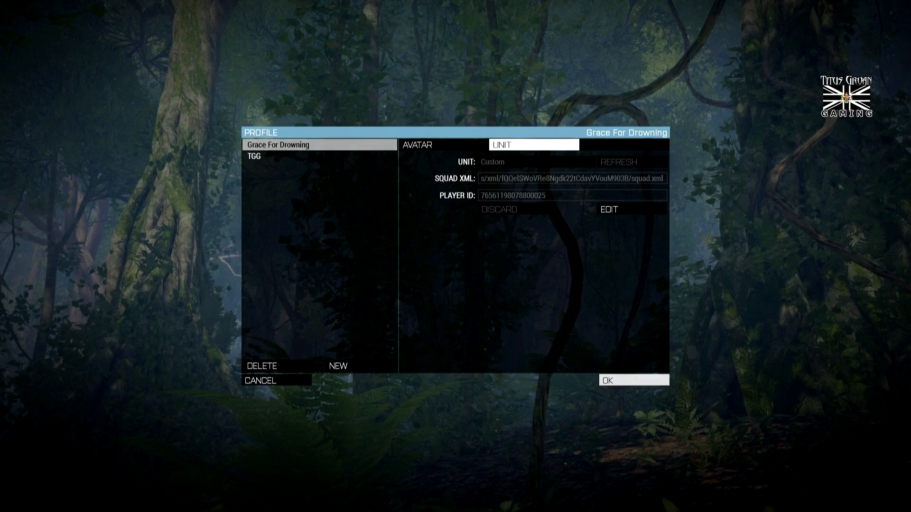
pyautogui.click(608, 380)
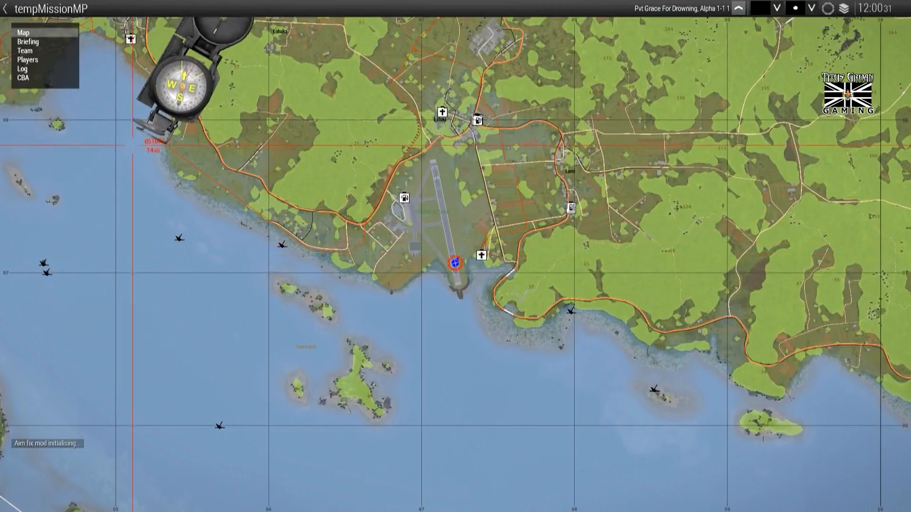
pyautogui.click(26, 59)
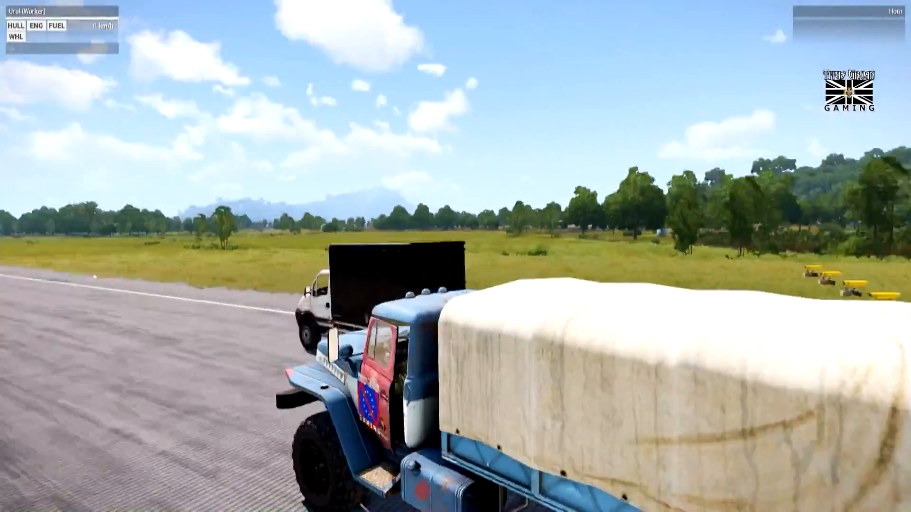
pyautogui.moveTo(456, 256)
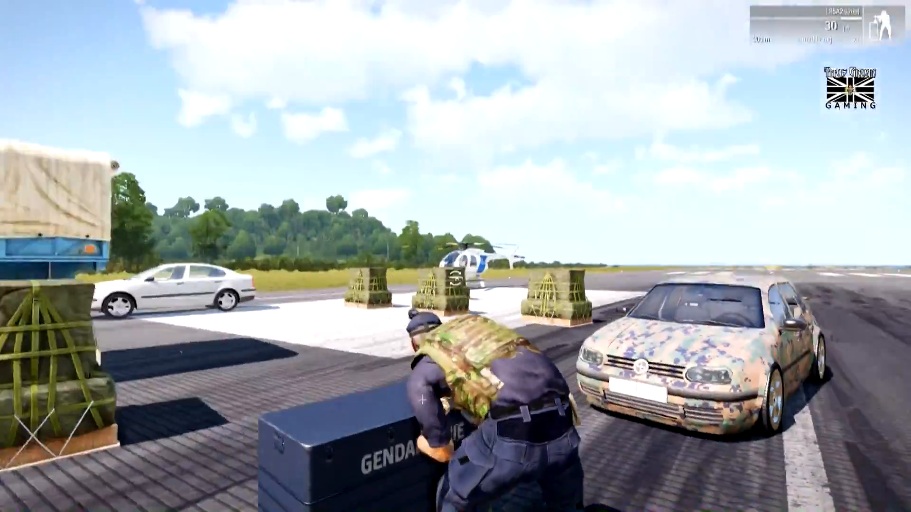
pyautogui.moveTo(455, 256)
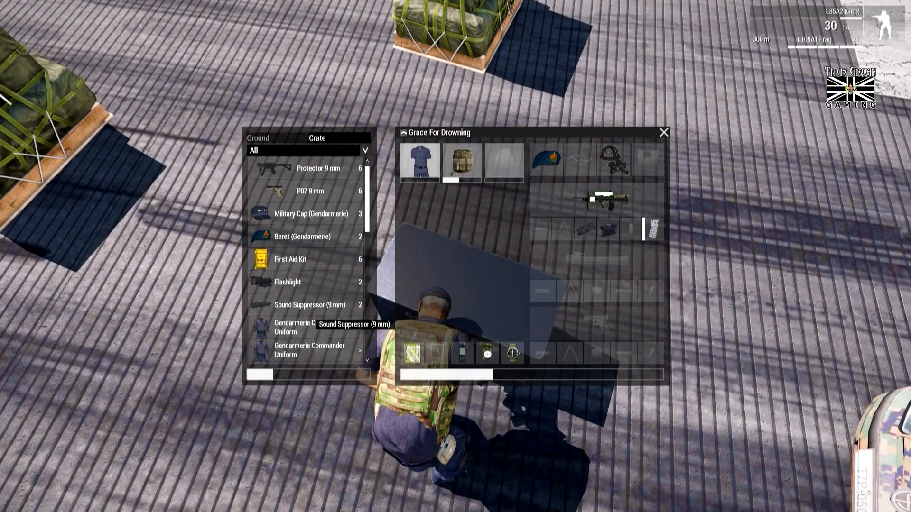
pyautogui.moveTo(310, 326)
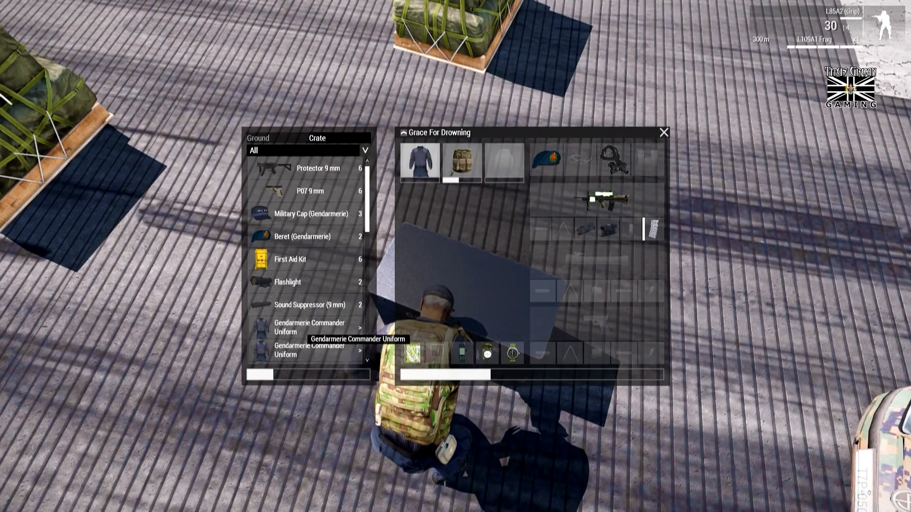
# Scroll the crate inventory down and back up
pyautogui.scroll(-3)
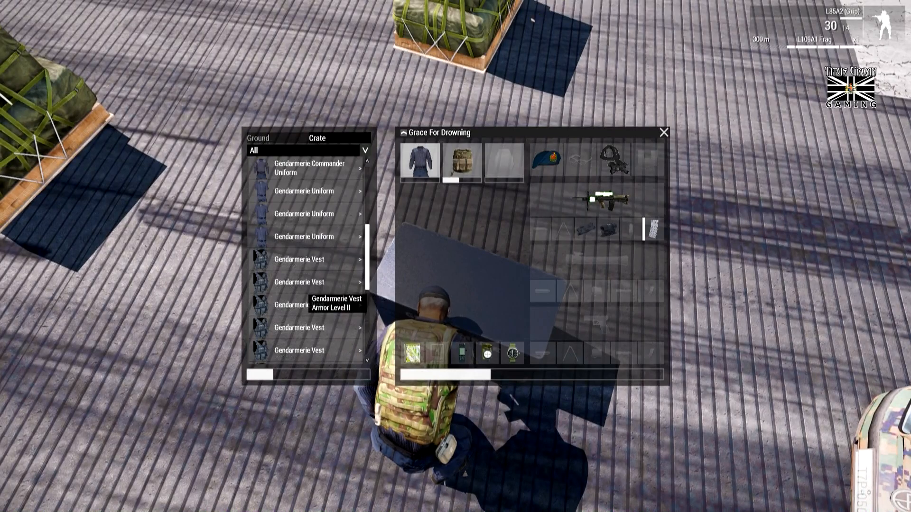
pyautogui.scroll(3)
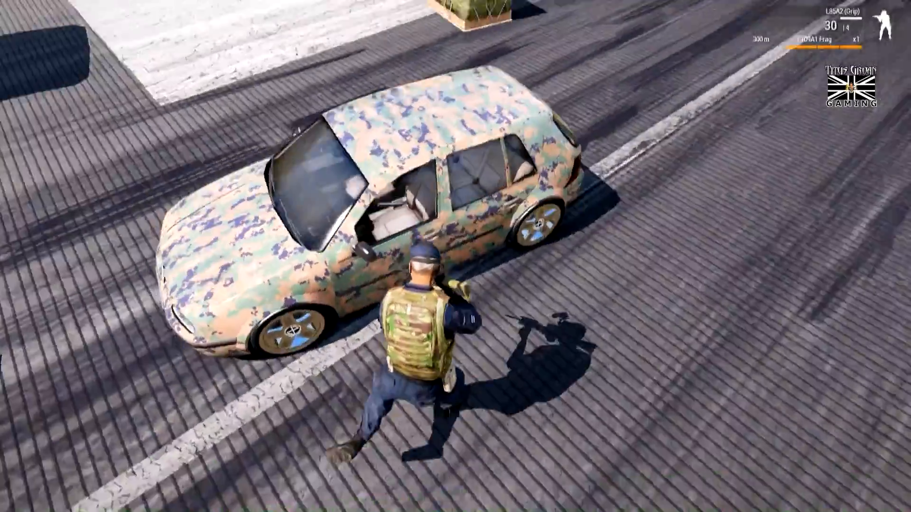
pyautogui.moveTo(455, 256)
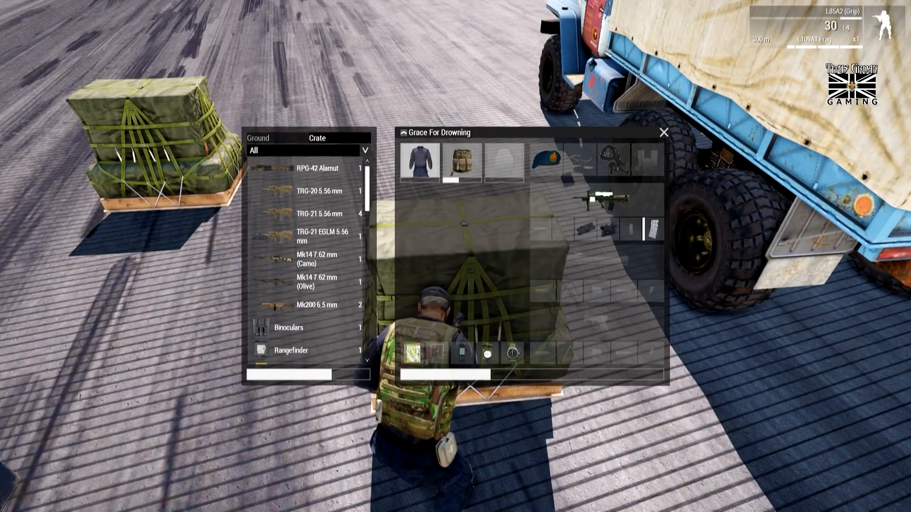
# Scroll through the supply crate's list of rifles, launchers, grenades and ammunition
pyautogui.scroll(-3)
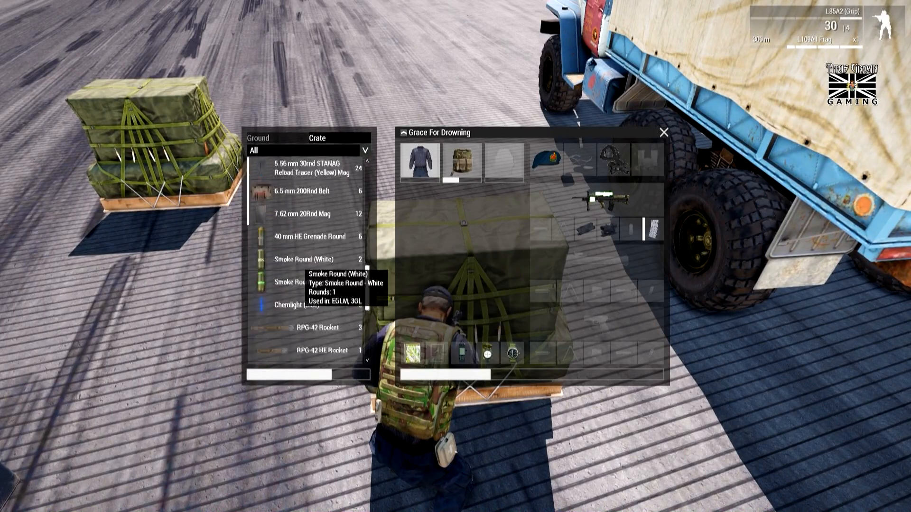